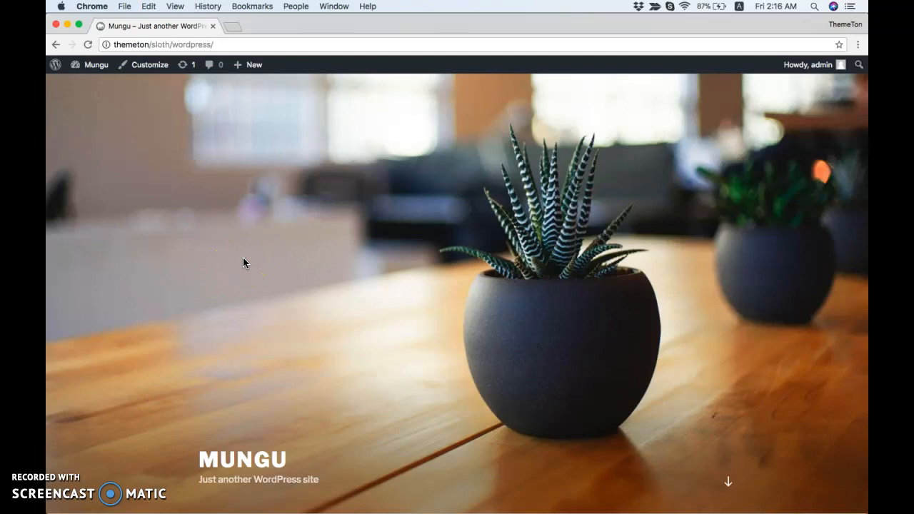
Step: Go from the front end through Dashboard and Appearance > Themes to Add New
{"action": "left_click", "coordinate": [95, 64]}
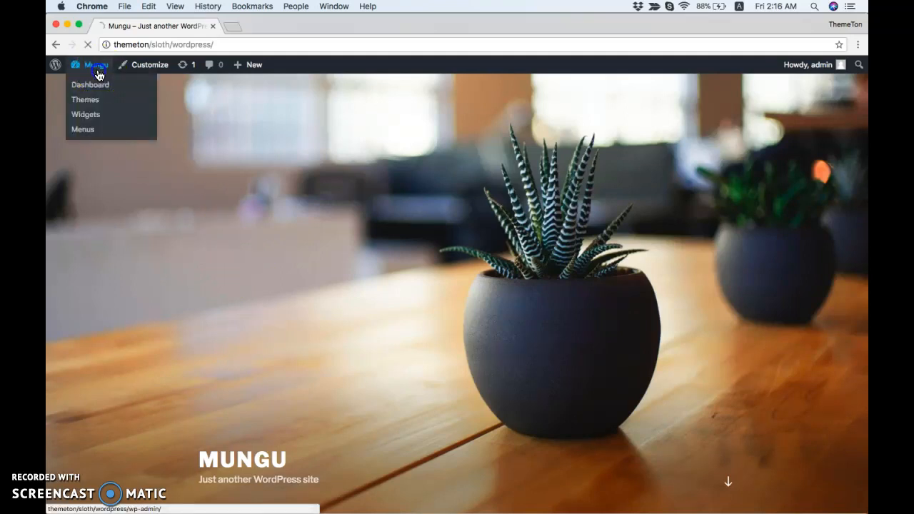
{"action": "left_click", "coordinate": [90, 85]}
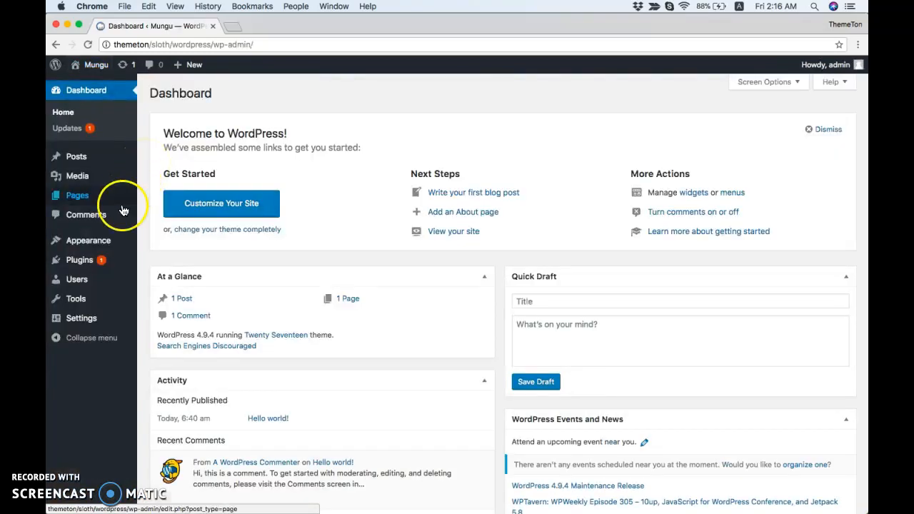
{"action": "left_click", "coordinate": [89, 240]}
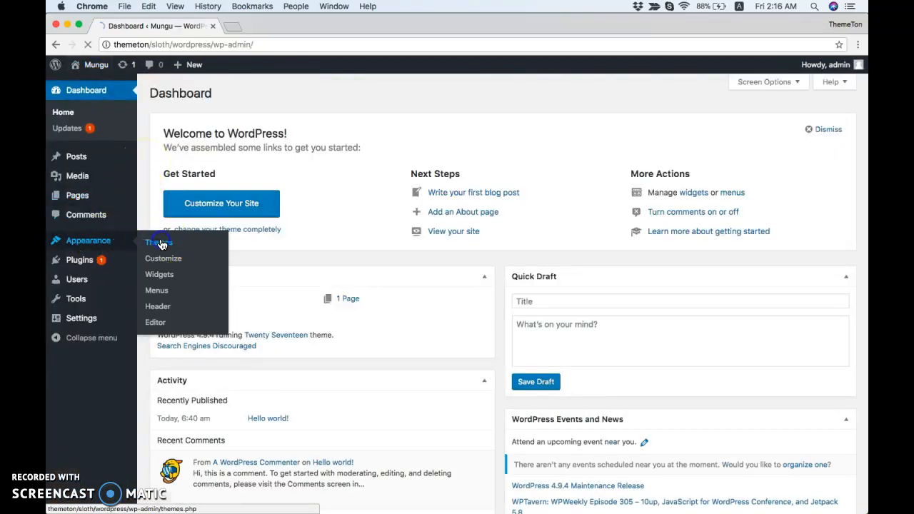
{"action": "left_click", "coordinate": [159, 241]}
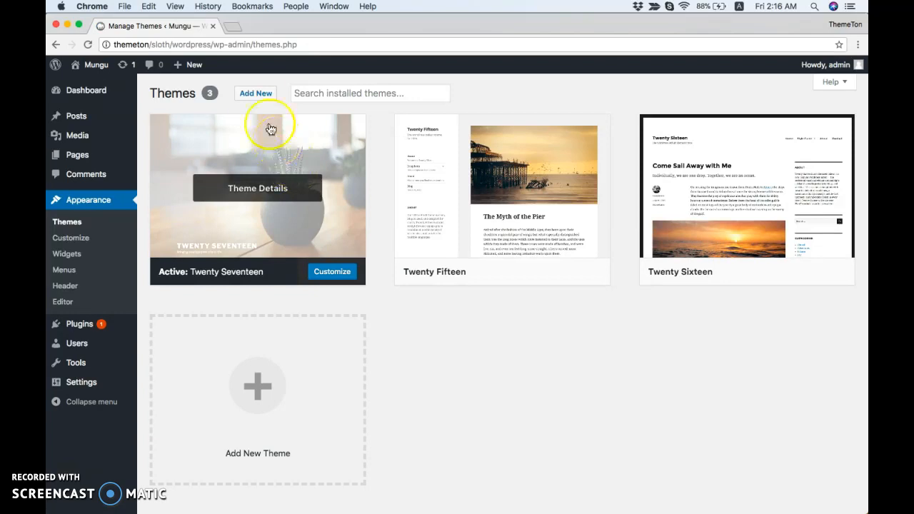
{"action": "left_click", "coordinate": [255, 93]}
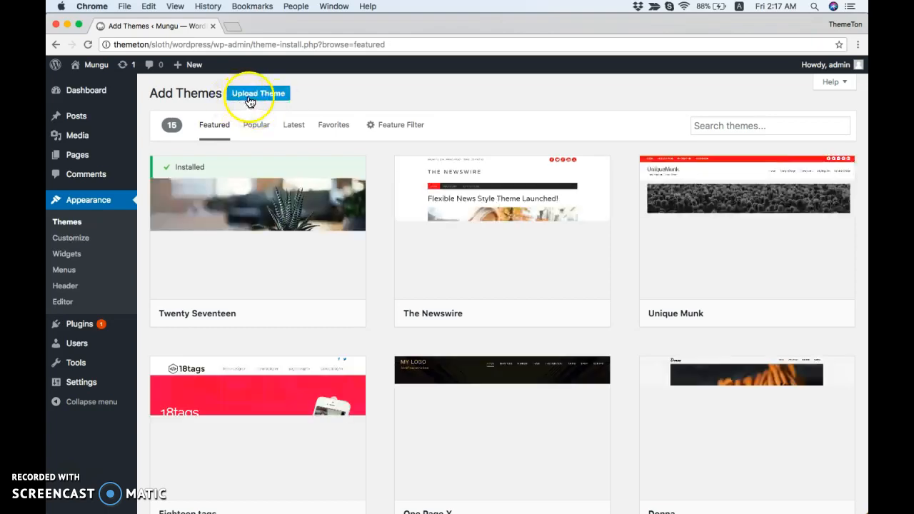
Step: Choose mungu-1.0.1.zip as the theme package in the upload form
{"action": "left_click", "coordinate": [258, 93]}
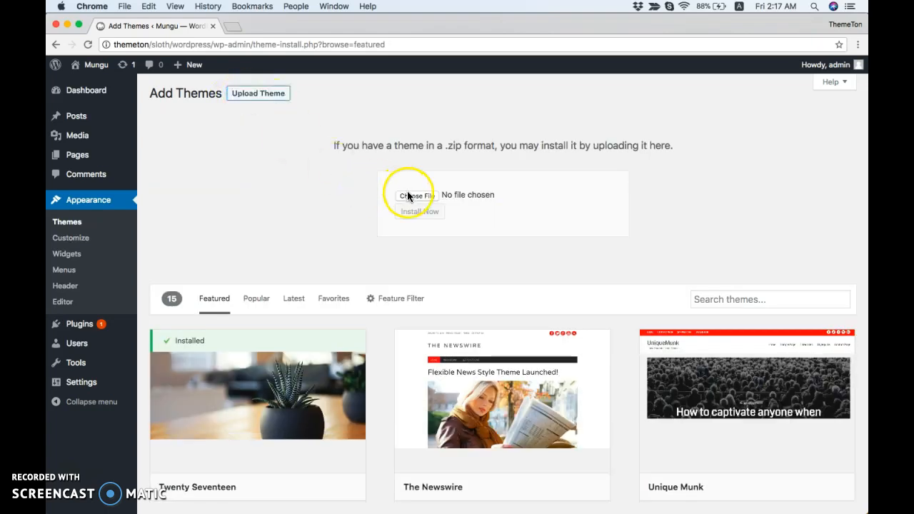
{"action": "left_click", "coordinate": [417, 195]}
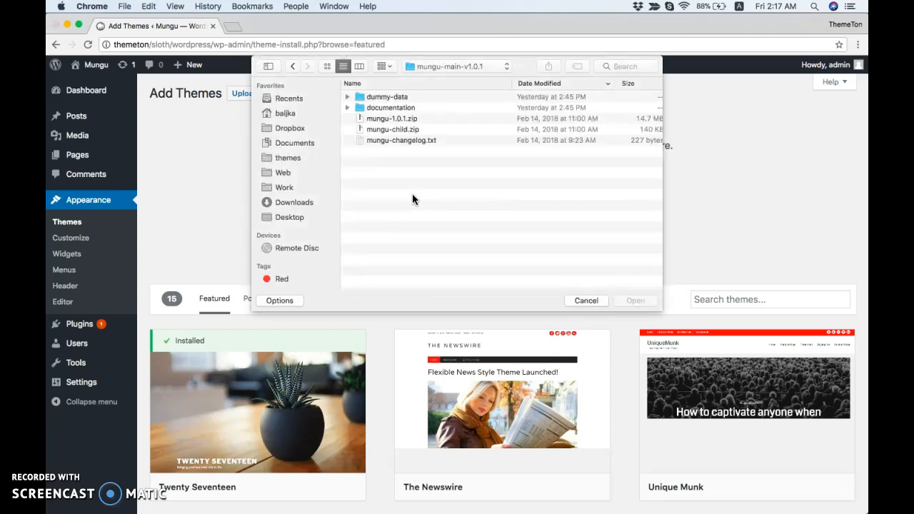
{"action": "left_click", "coordinate": [392, 119]}
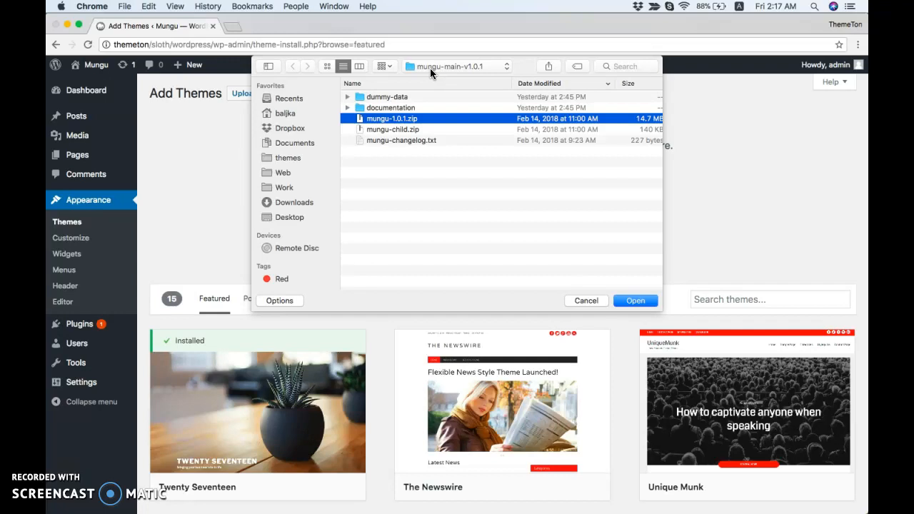
{"action": "mouse_move", "coordinate": [533, 235]}
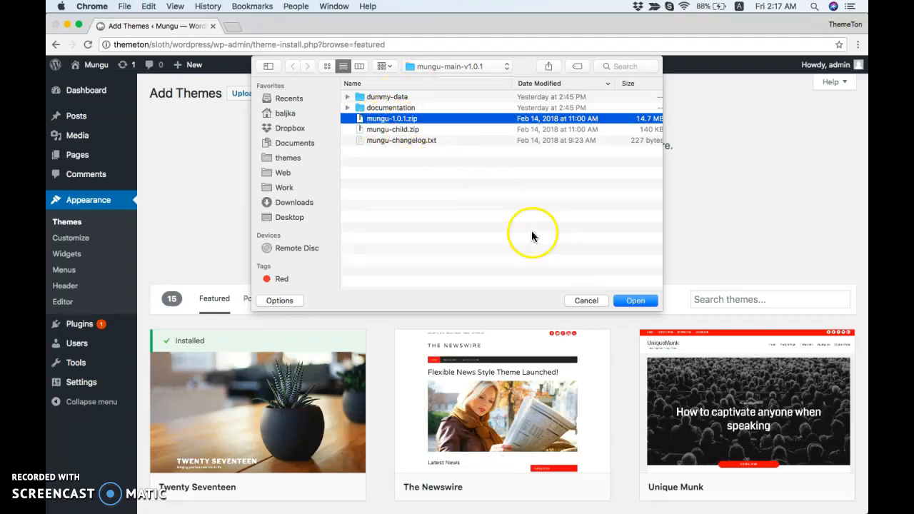
{"action": "left_click", "coordinate": [634, 300]}
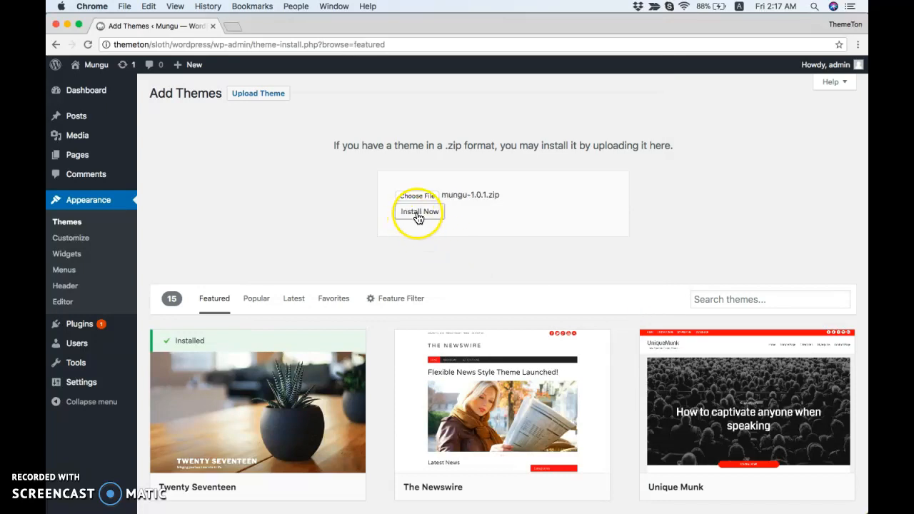
Step: Install the uploaded Mungu theme package and activate the theme
{"action": "left_click", "coordinate": [419, 211]}
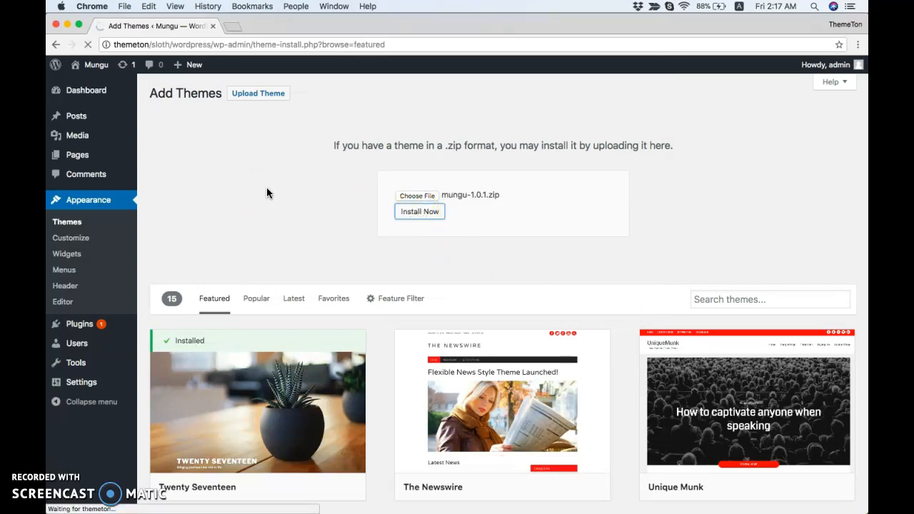
{"action": "left_click", "coordinate": [419, 211]}
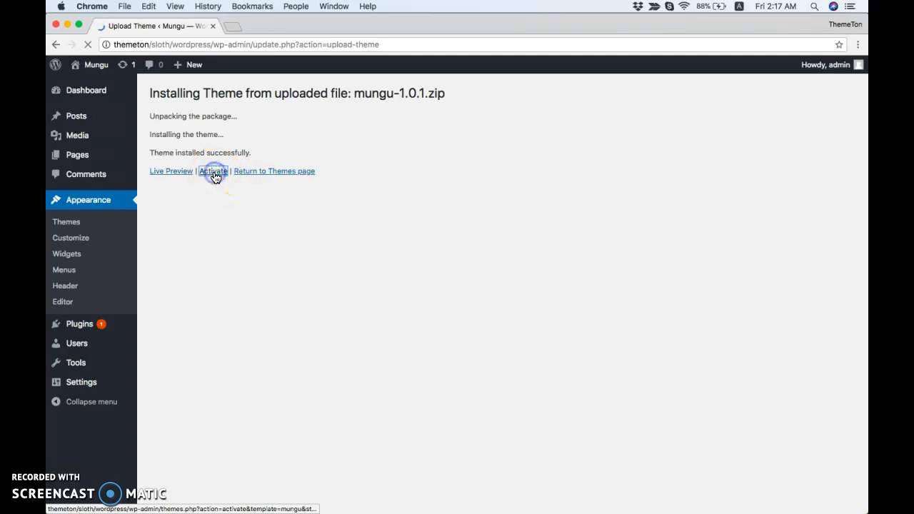
{"action": "left_click", "coordinate": [213, 171]}
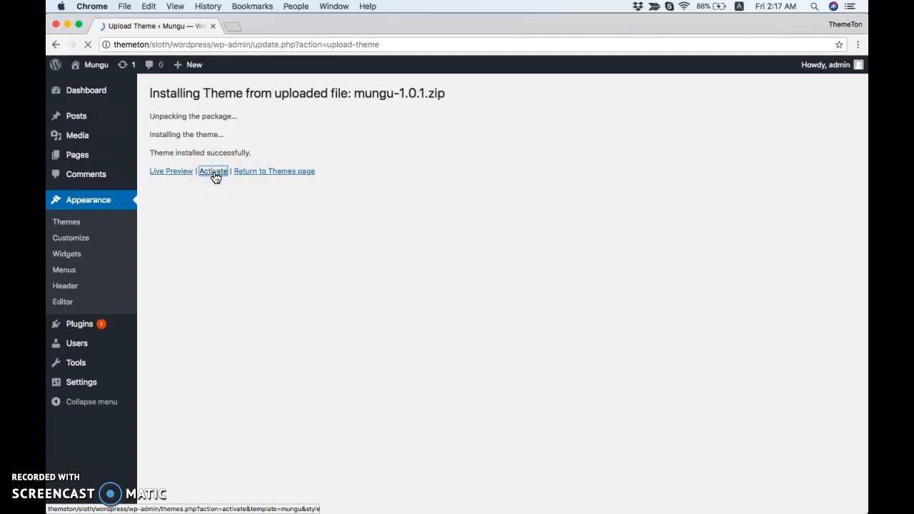
{"action": "left_click", "coordinate": [213, 171]}
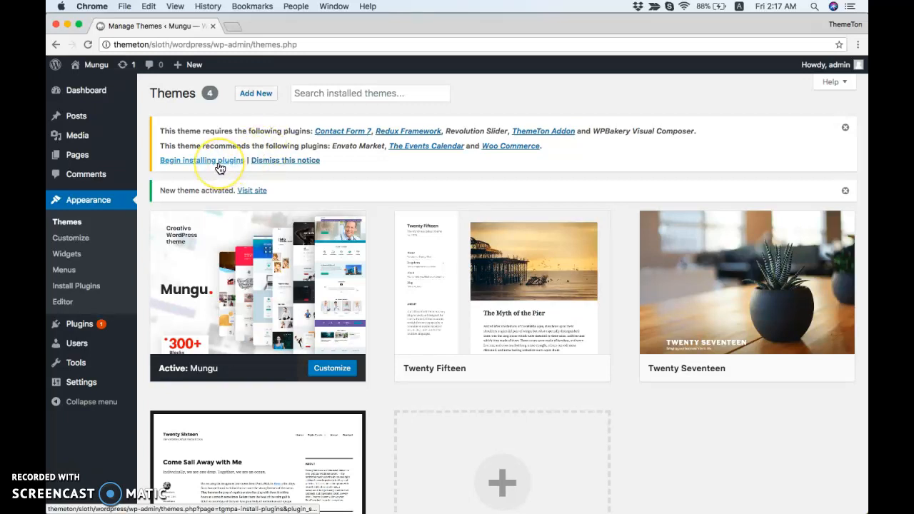
Step: Open the required plugins list, select all eight plugins and choose the Install bulk action
{"action": "left_click", "coordinate": [201, 160]}
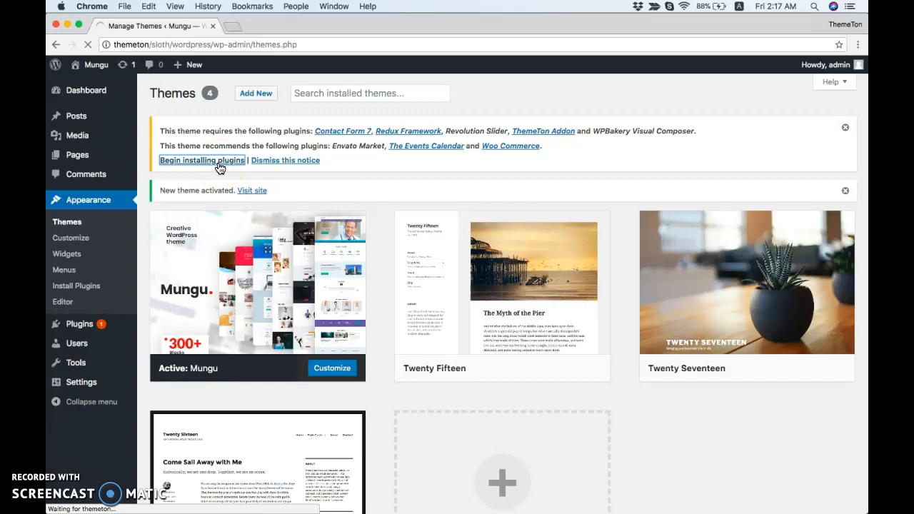
{"action": "left_click", "coordinate": [201, 160]}
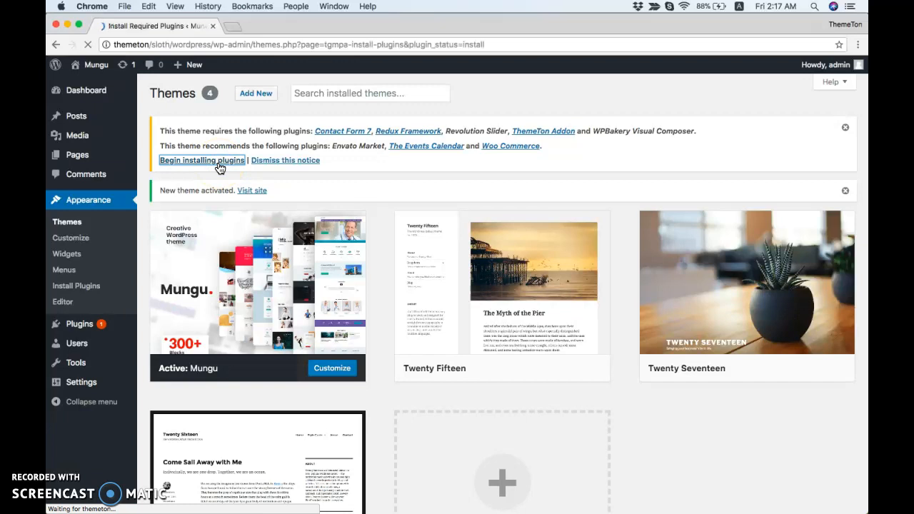
{"action": "left_click", "coordinate": [201, 159]}
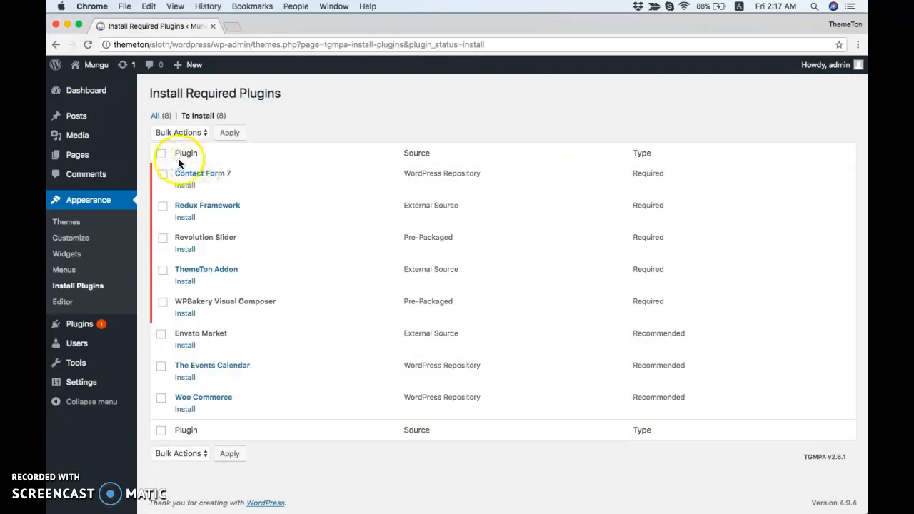
{"action": "left_click", "coordinate": [161, 153]}
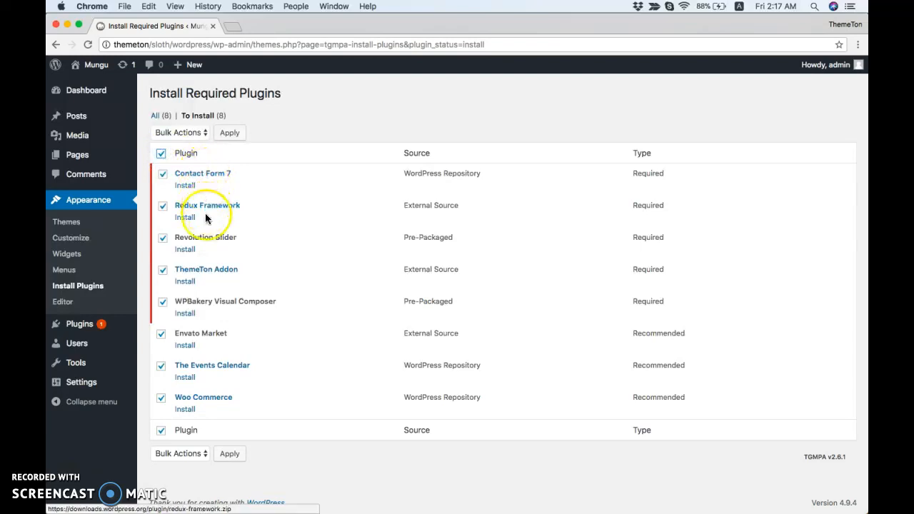
{"action": "left_click", "coordinate": [180, 132]}
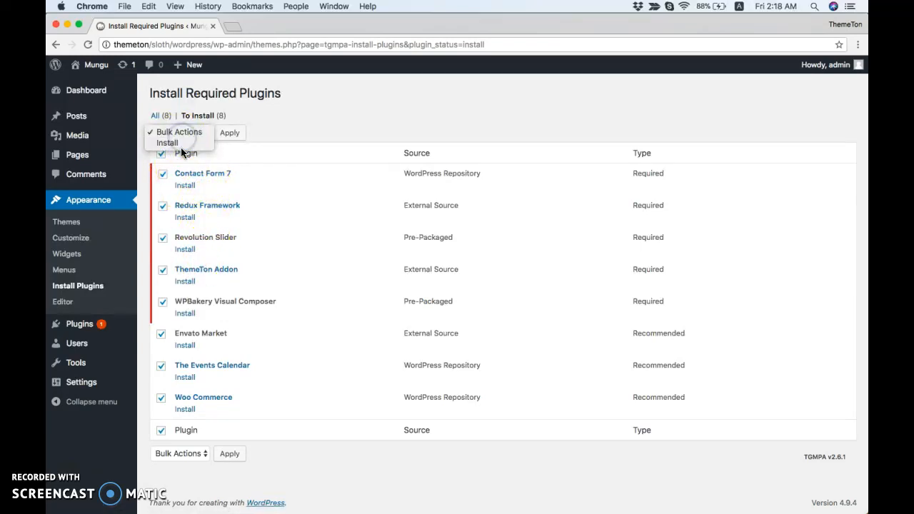
{"action": "left_click", "coordinate": [166, 143]}
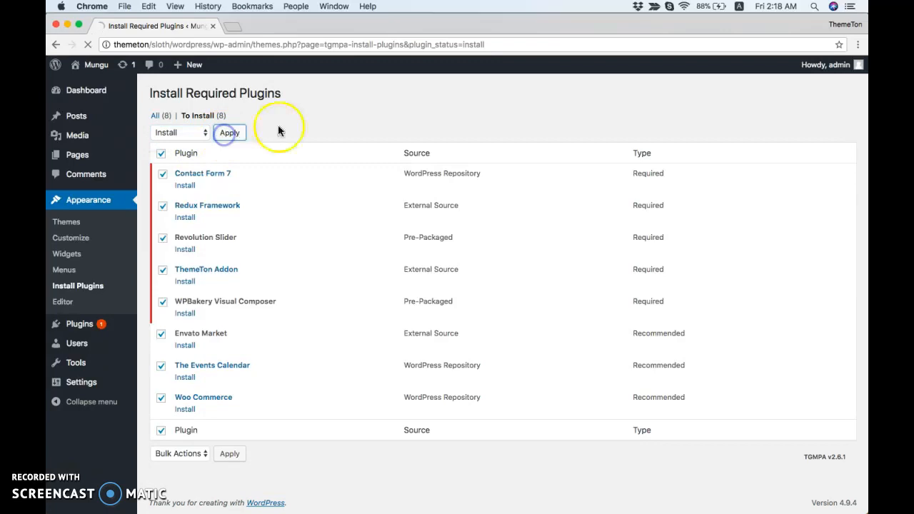
Step: Install all eight plugins, Contact Form 7 through Woo Commerce, until installations complete
{"action": "left_click", "coordinate": [229, 133]}
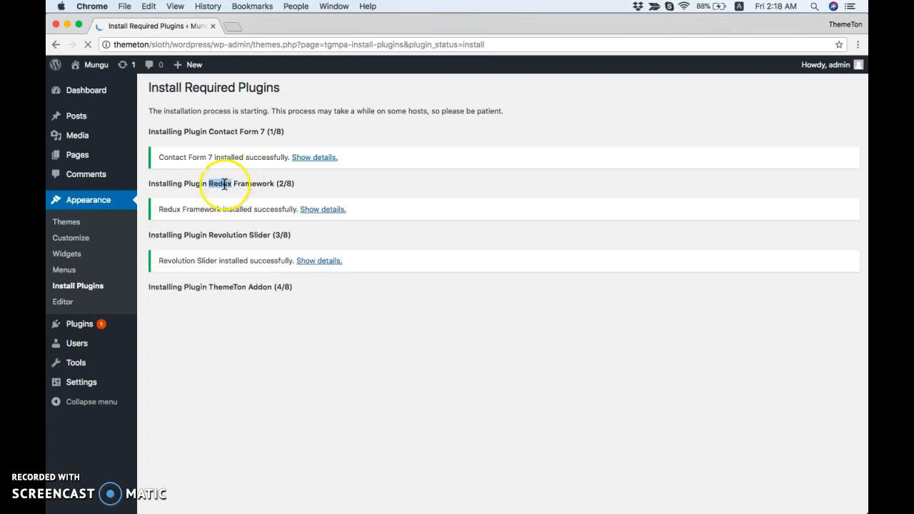
{"action": "mouse_move", "coordinate": [218, 188]}
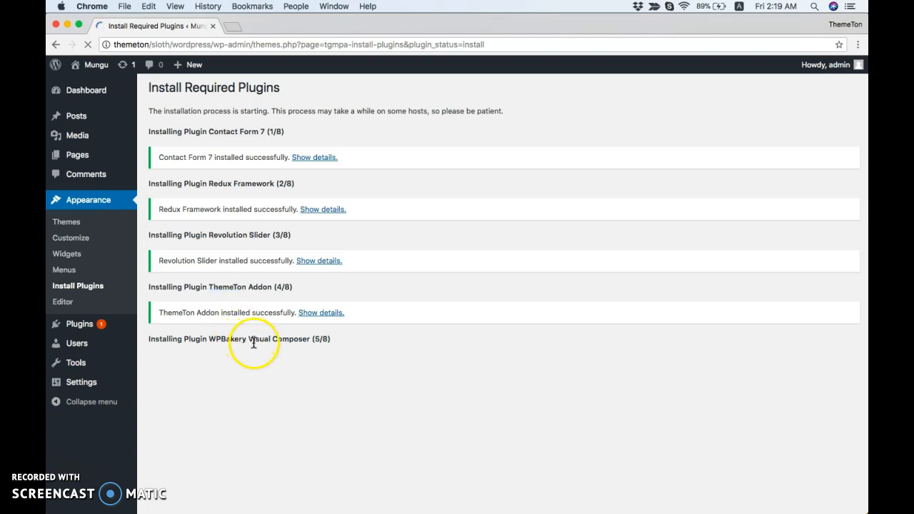
{"action": "double_click", "coordinate": [258, 338]}
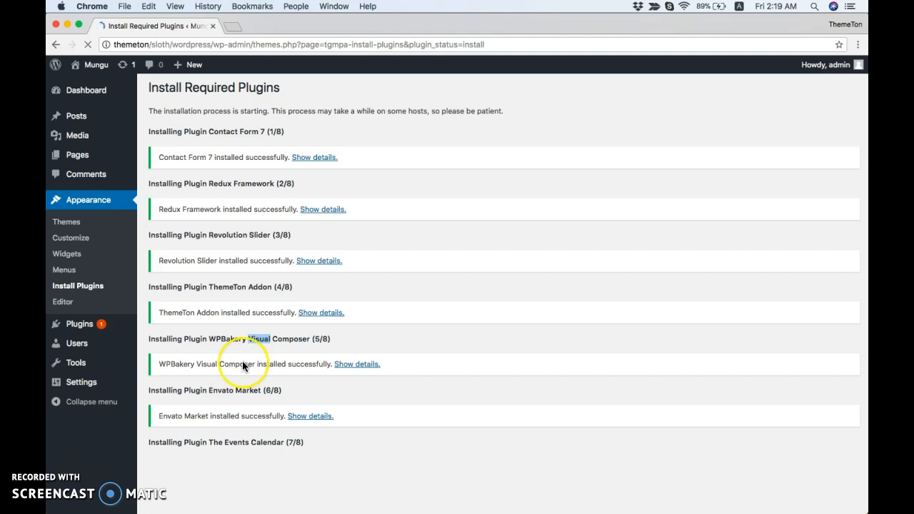
{"action": "scroll", "scroll_direction": "down", "scroll_amount": 3}
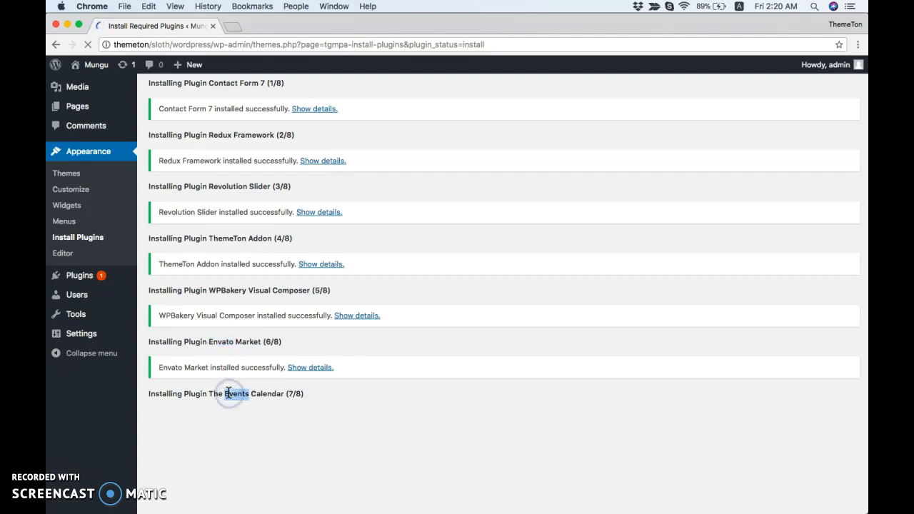
{"action": "double_click", "coordinate": [236, 394]}
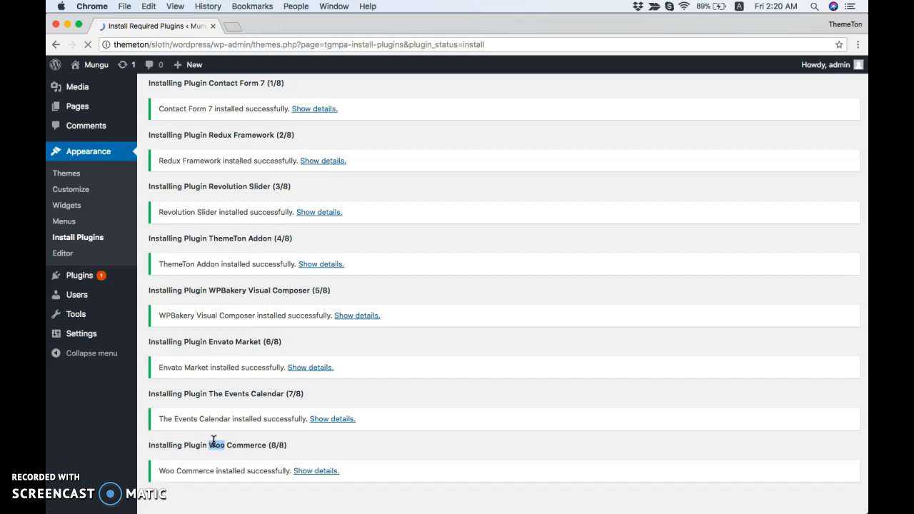
{"action": "scroll", "scroll_direction": "down", "scroll_amount": 3}
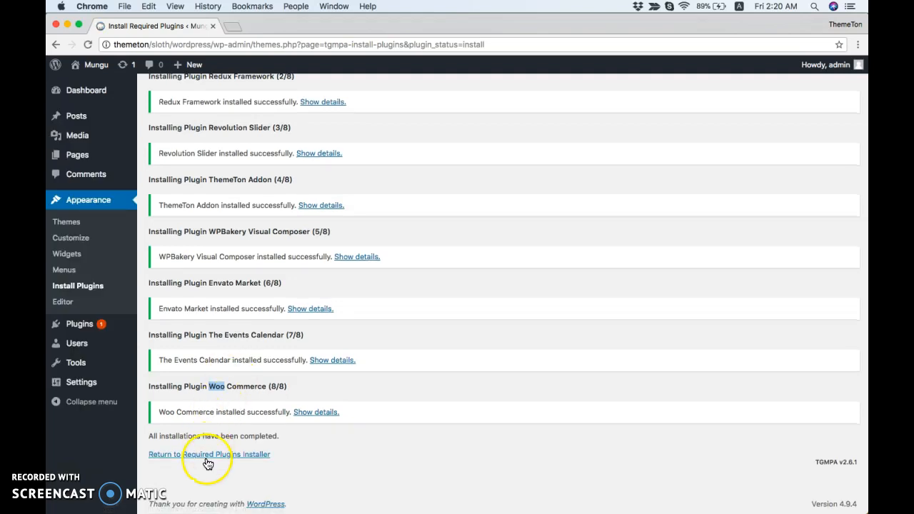
{"action": "left_click", "coordinate": [208, 455]}
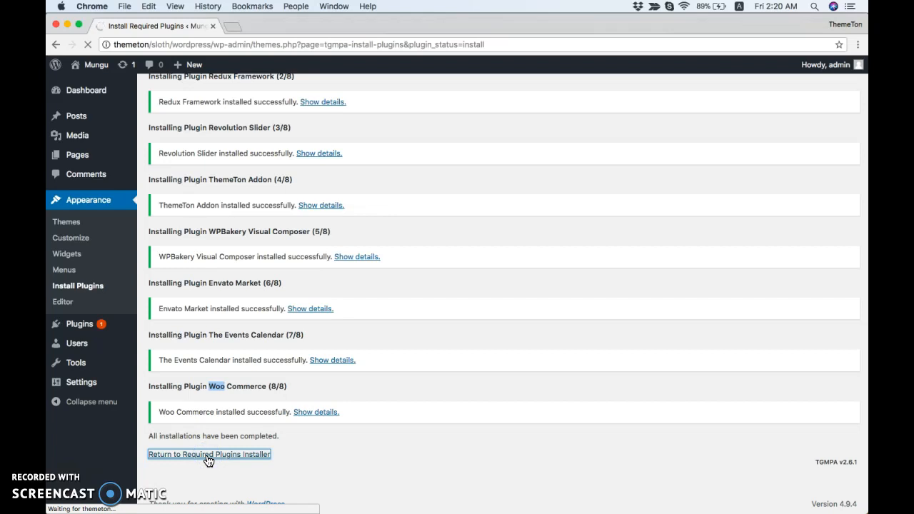
Step: Select all eight installed plugins and apply the Activate bulk action
{"action": "left_click", "coordinate": [208, 454]}
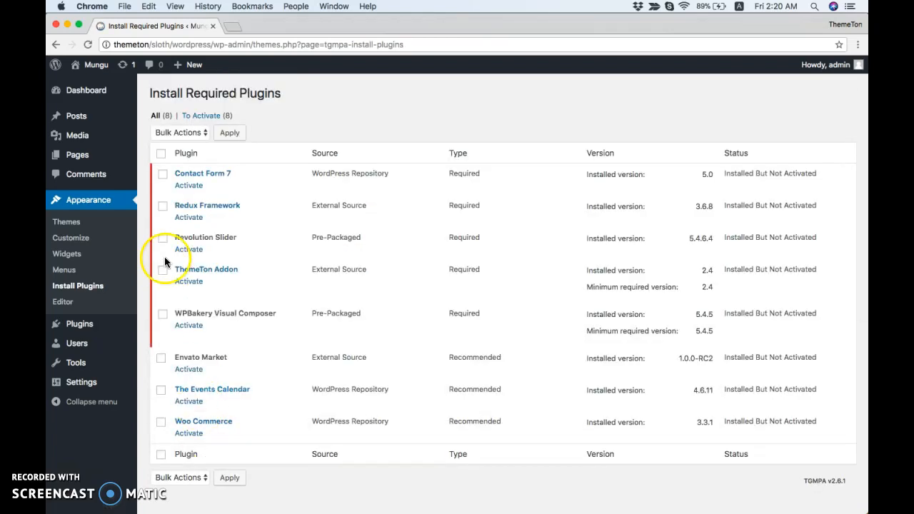
{"action": "left_click", "coordinate": [180, 132]}
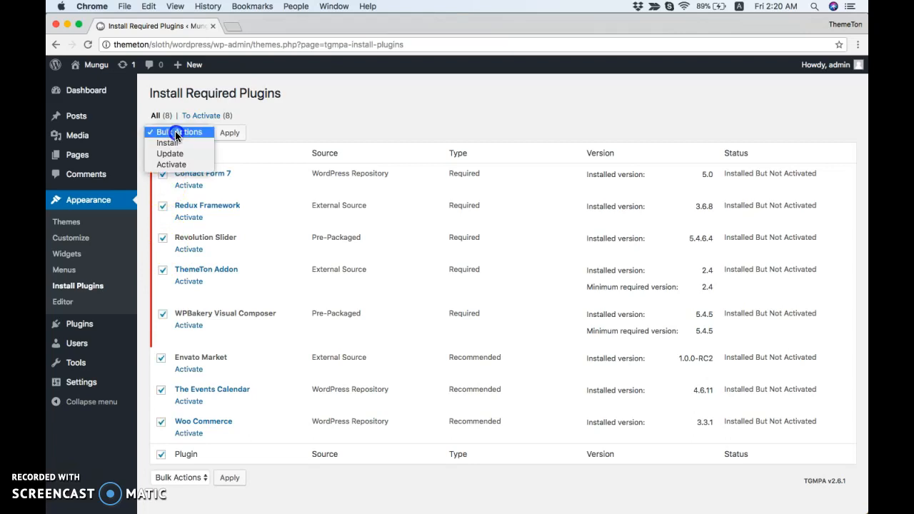
{"action": "left_click", "coordinate": [171, 164]}
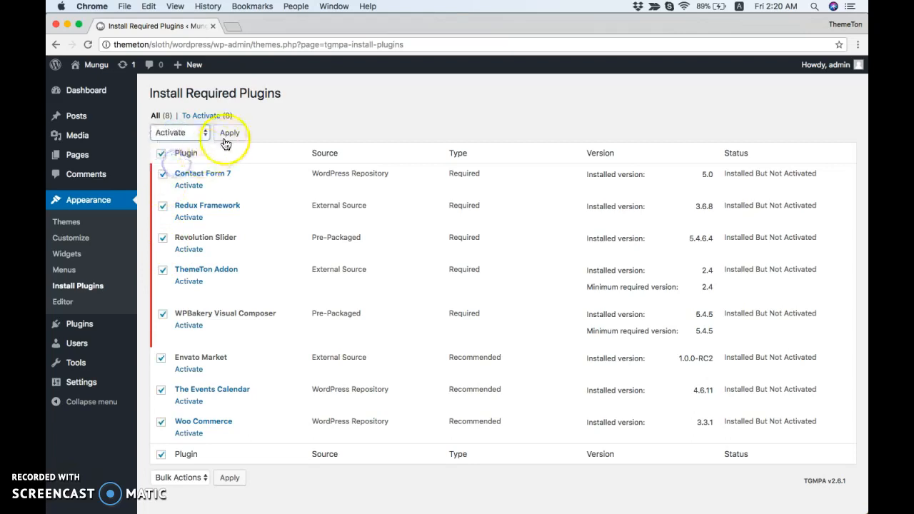
{"action": "left_click", "coordinate": [230, 133]}
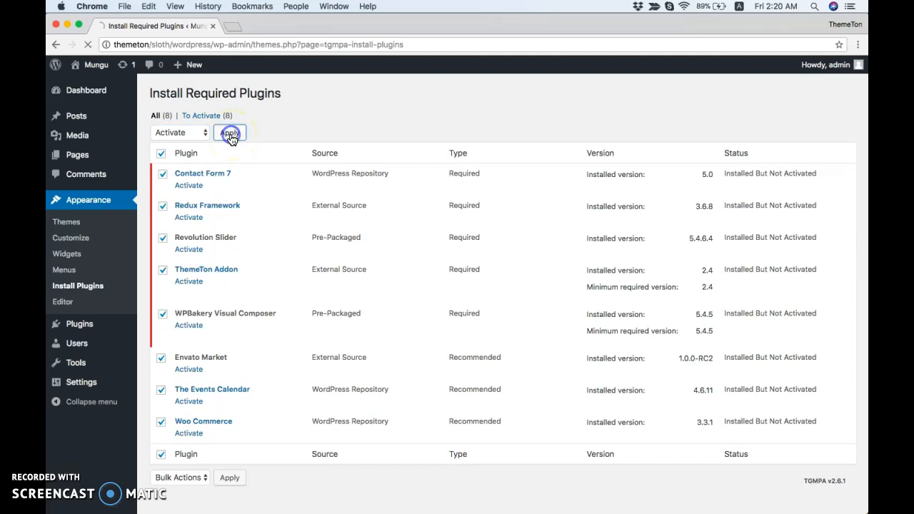
{"action": "left_click", "coordinate": [230, 133]}
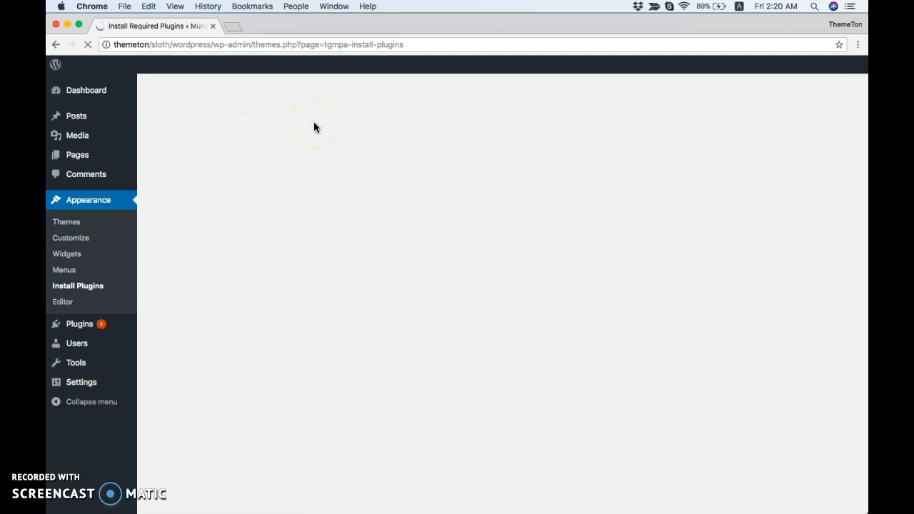